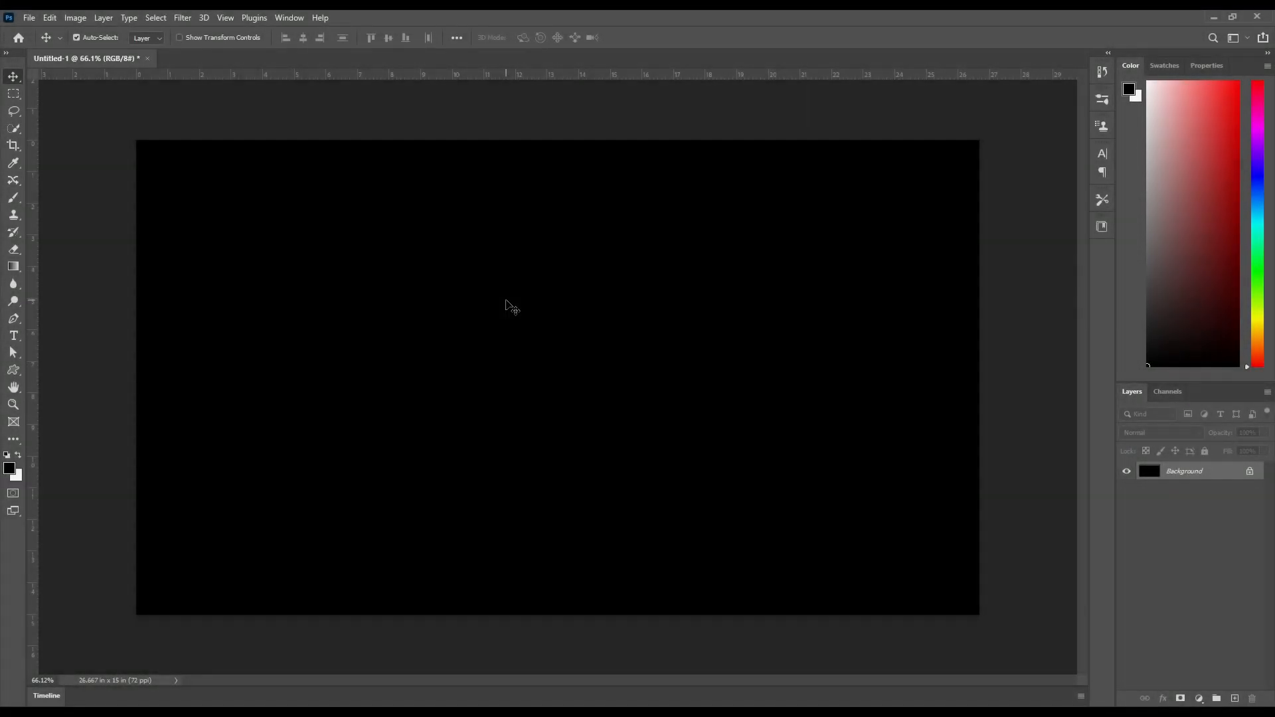
Step: Create an empty layer named Layer 1 above the black Background and select the Brush tool
key(ctrl+shift+n)
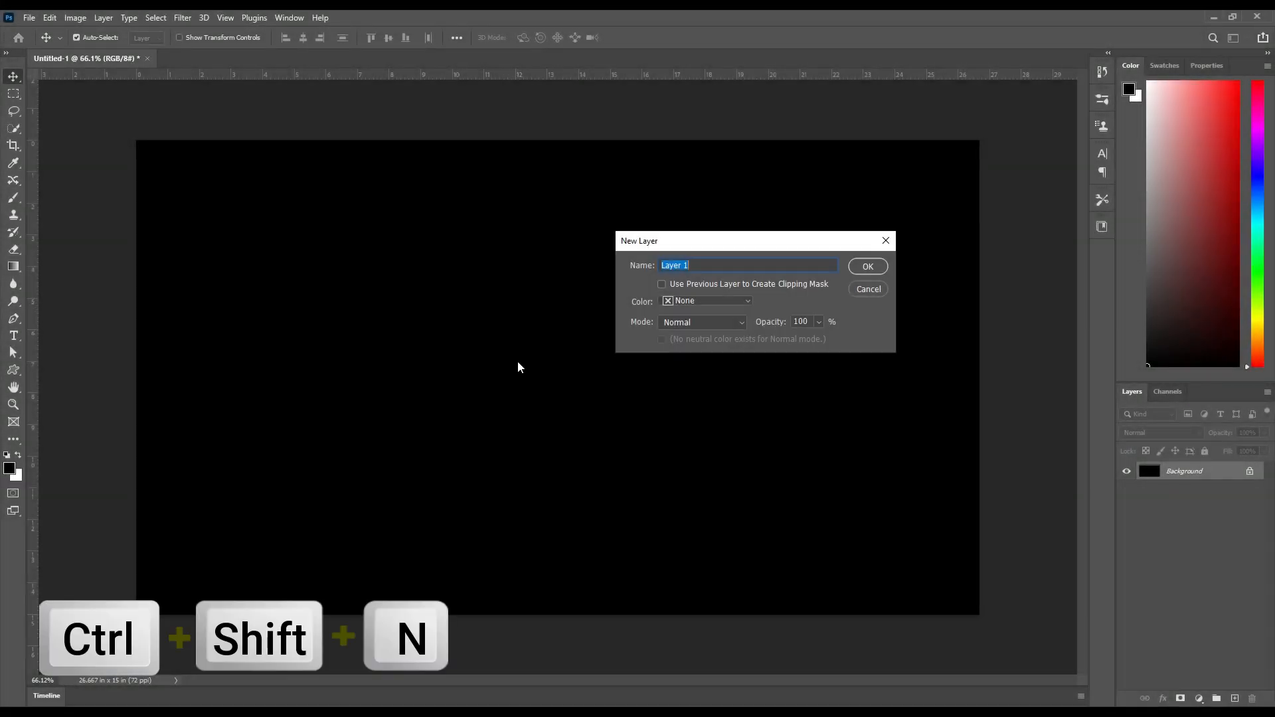
click(867, 266)
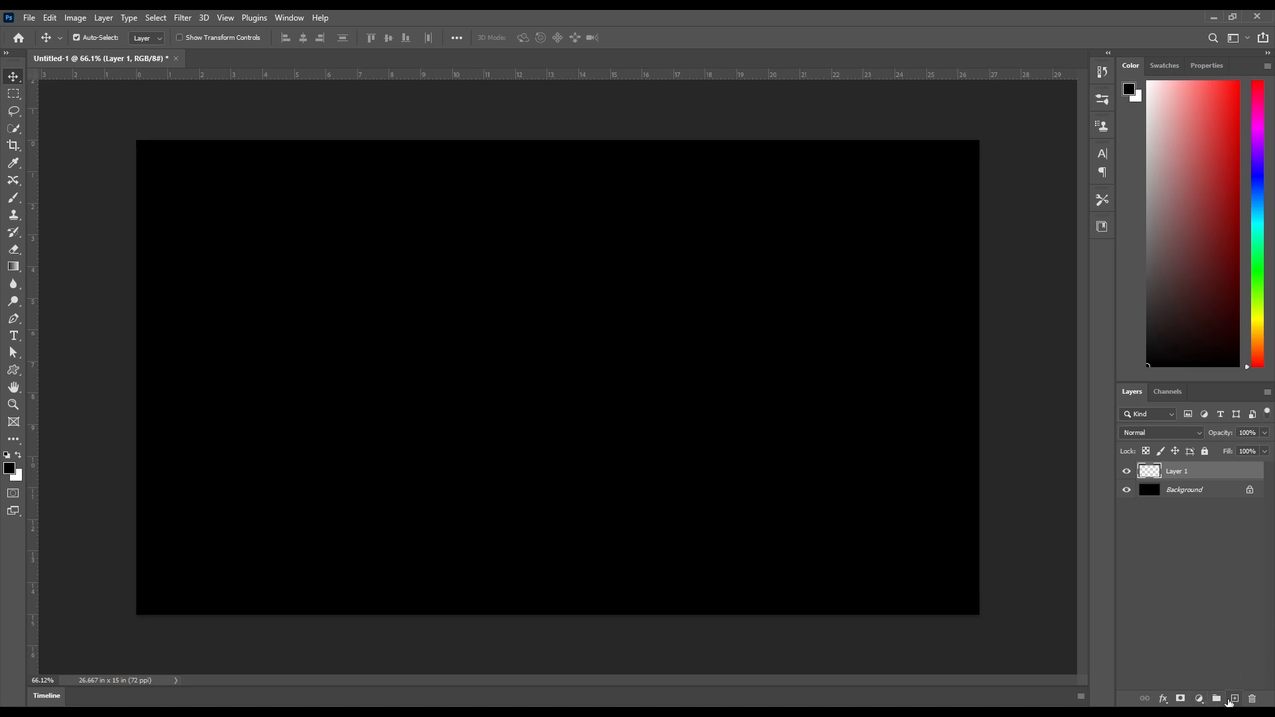
click(14, 197)
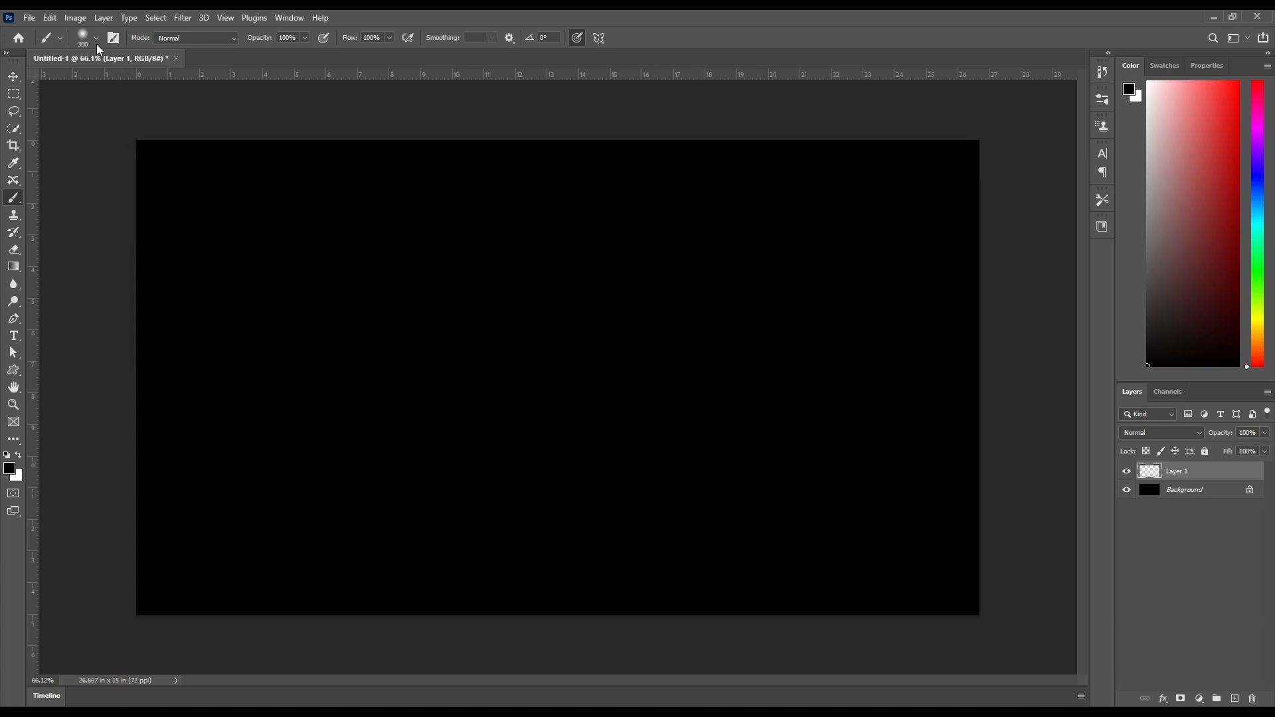
Step: Choose the 300 px Round Blunt Medium Stiff bristle brush preset
click(95, 38)
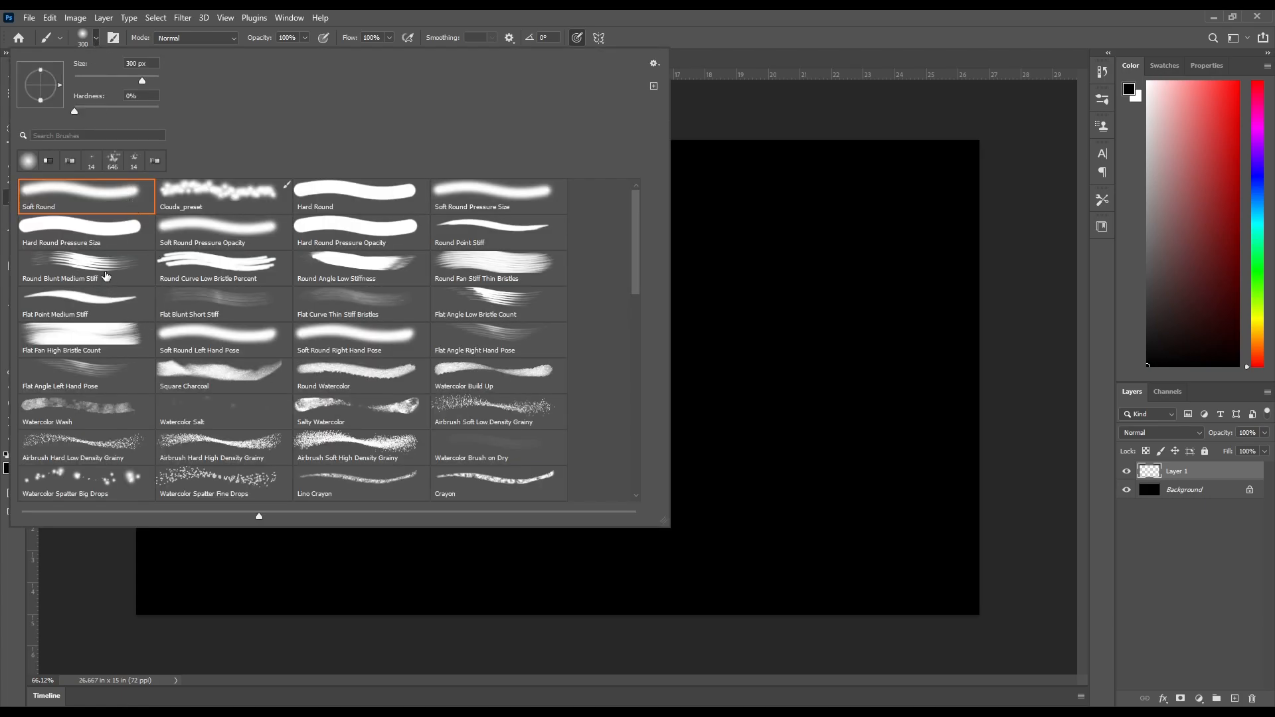
click(85, 268)
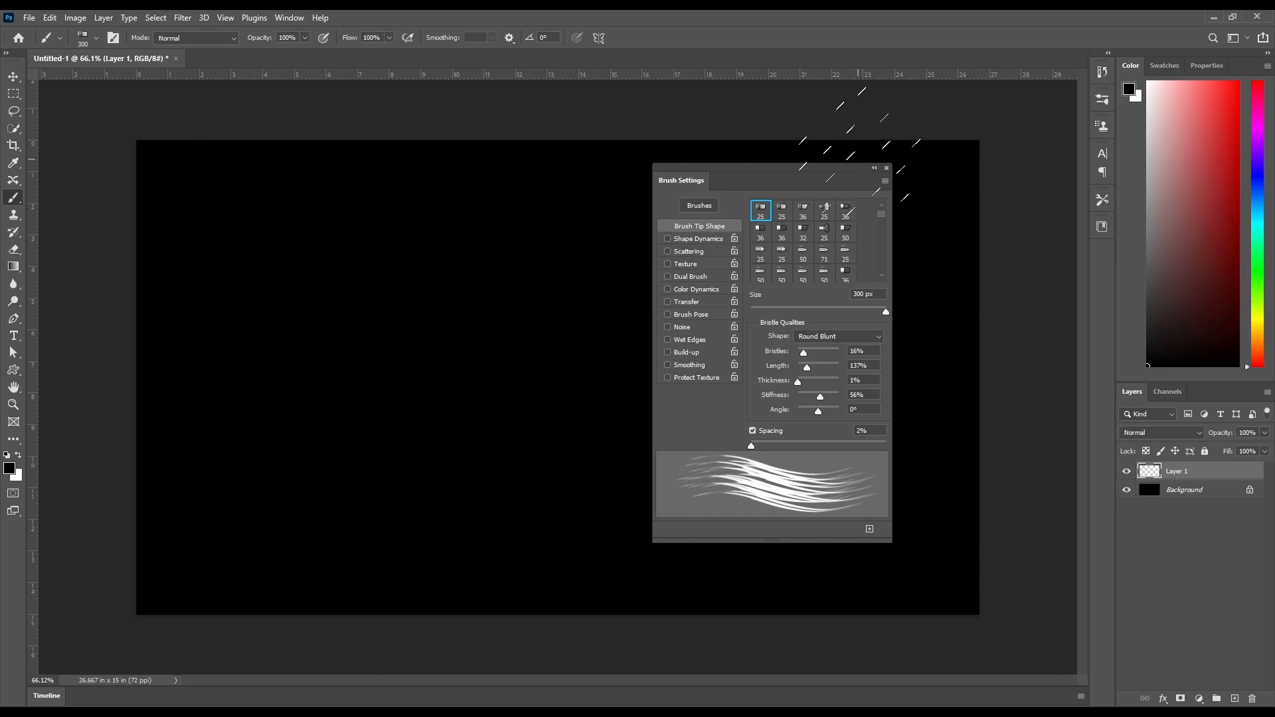
click(324, 38)
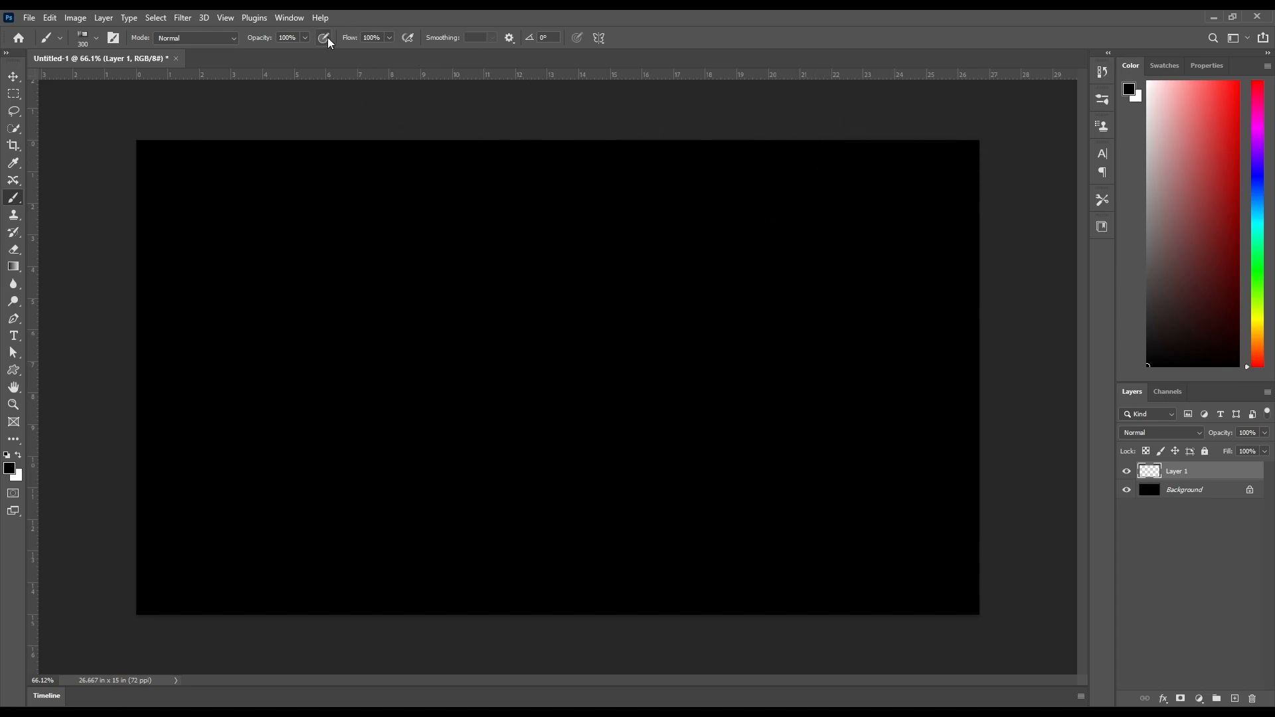
Step: In Brush Settings, set size 300 px, angle 27°, bristles 1% and length 80%
click(289, 17)
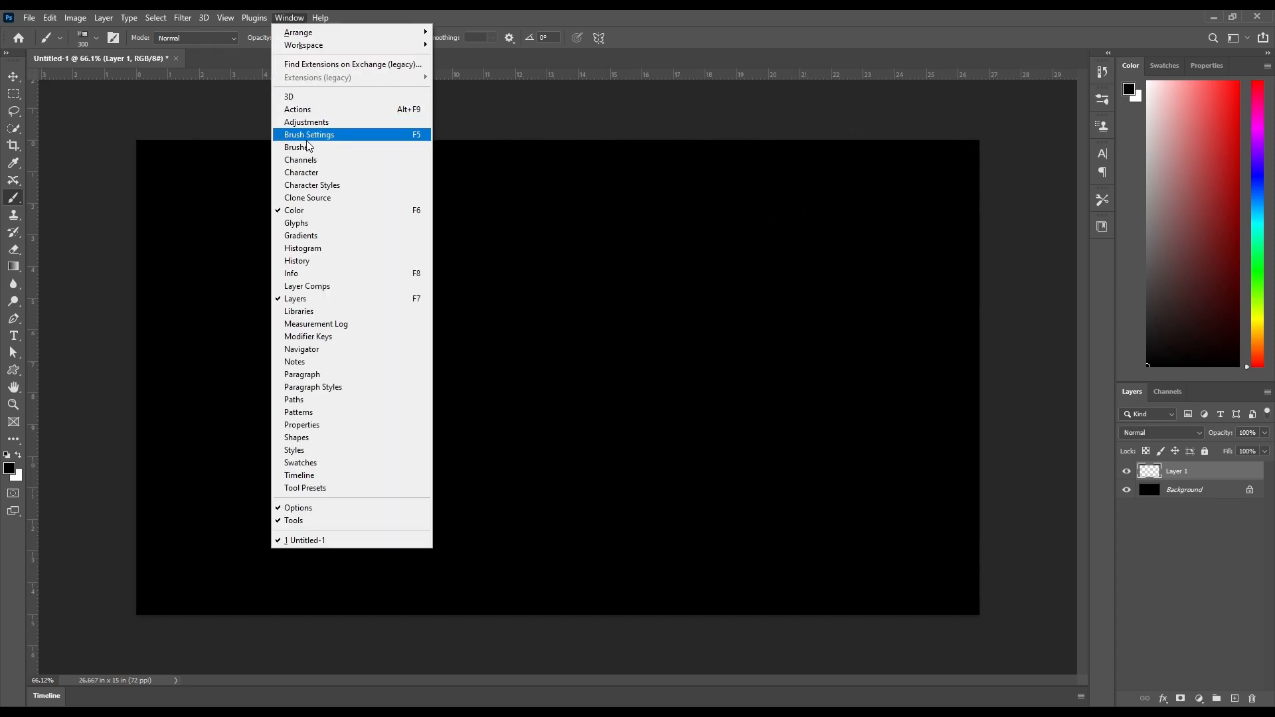
click(309, 135)
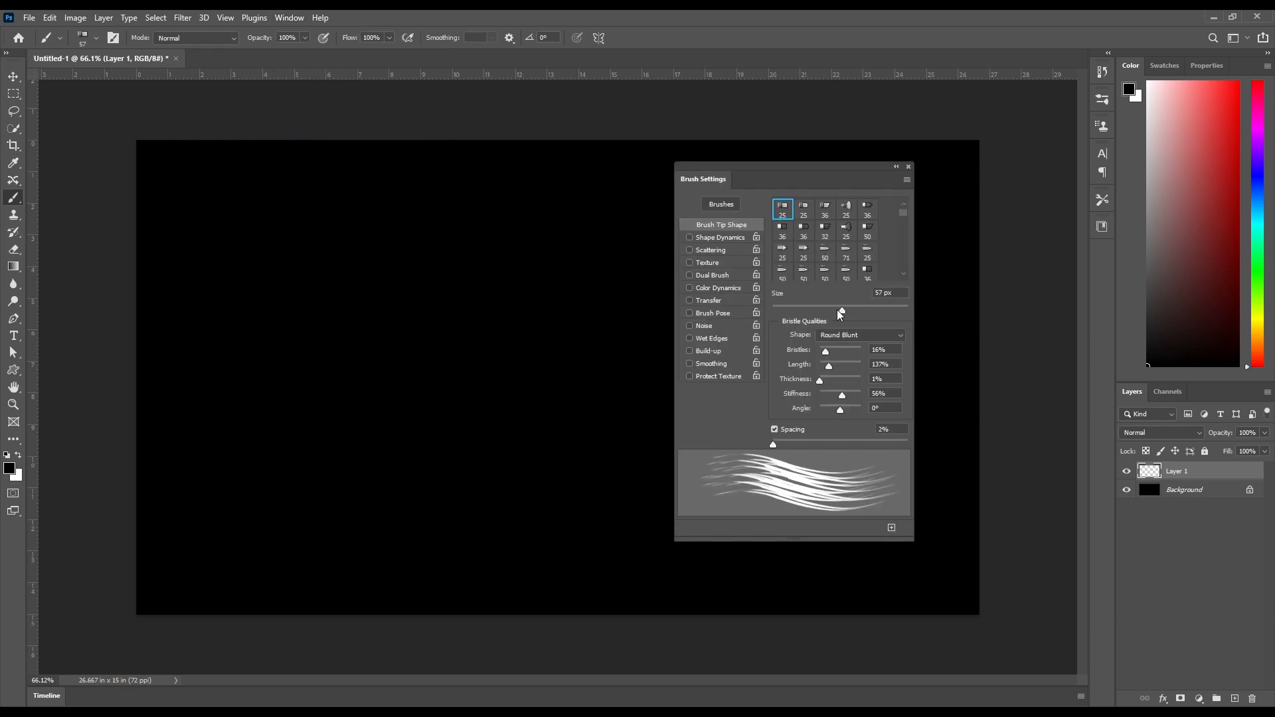
drag(840, 310, 908, 310)
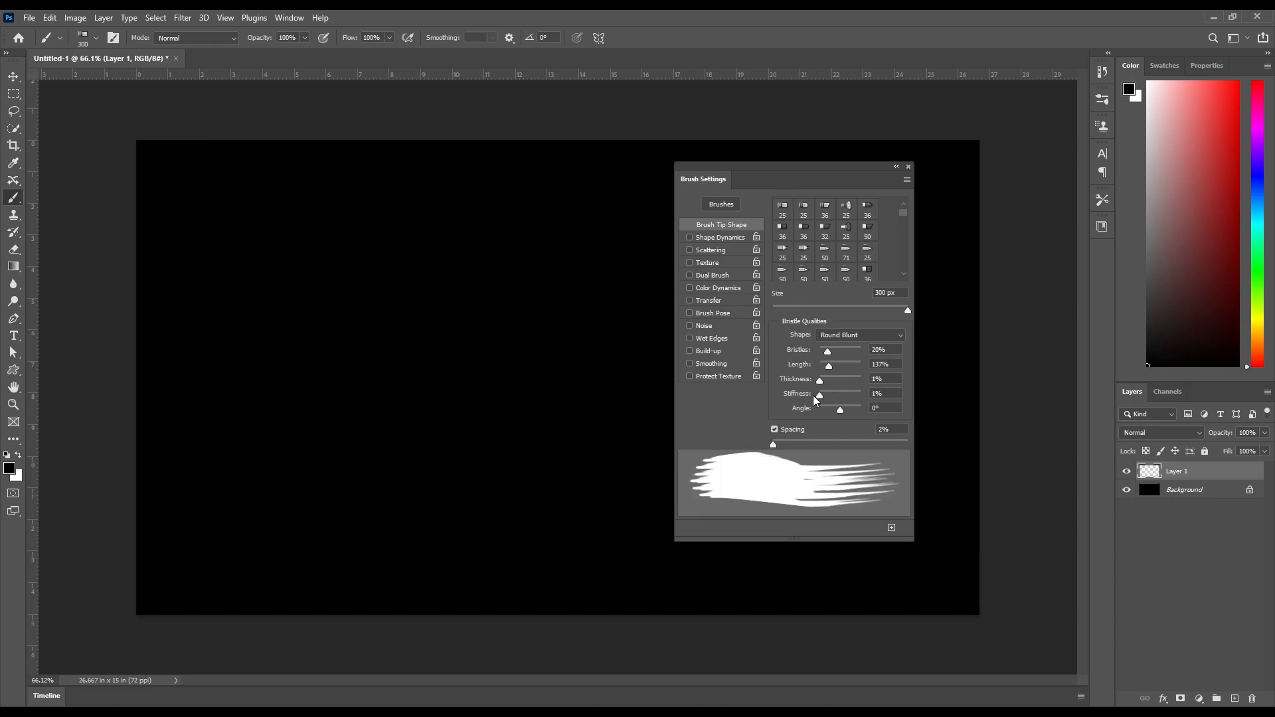
drag(819, 398, 845, 398)
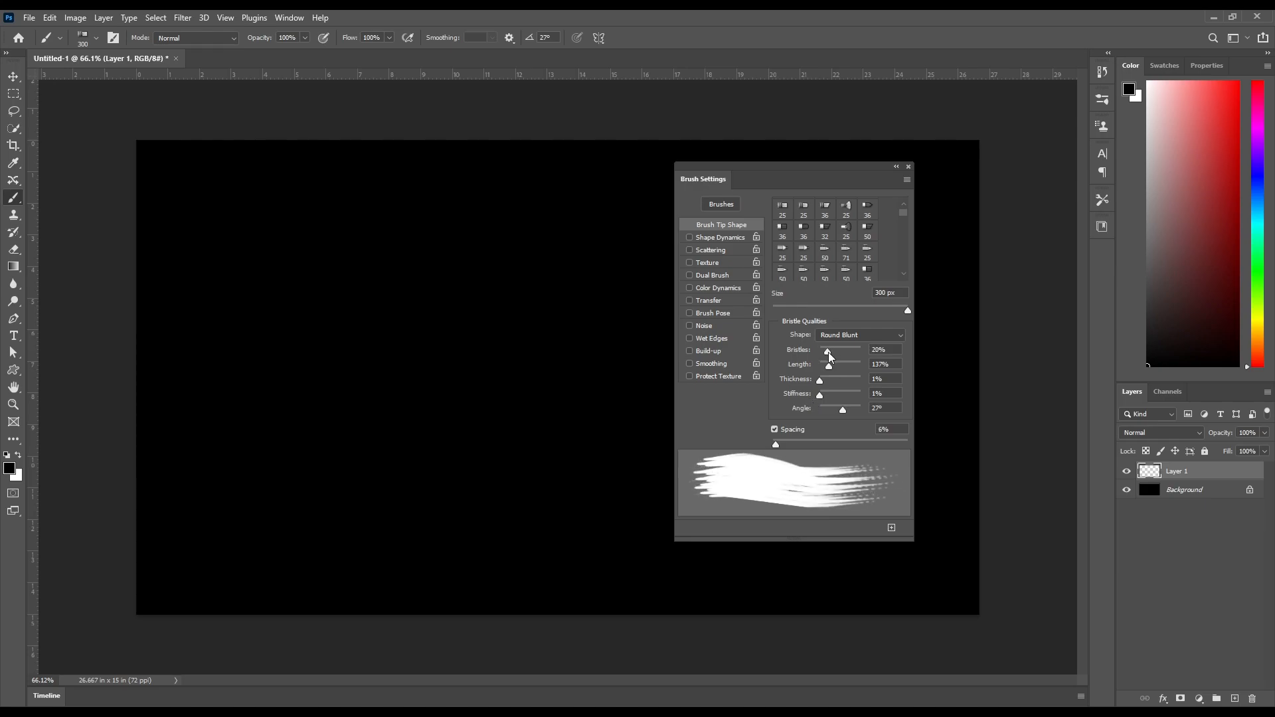
drag(828, 350, 818, 350)
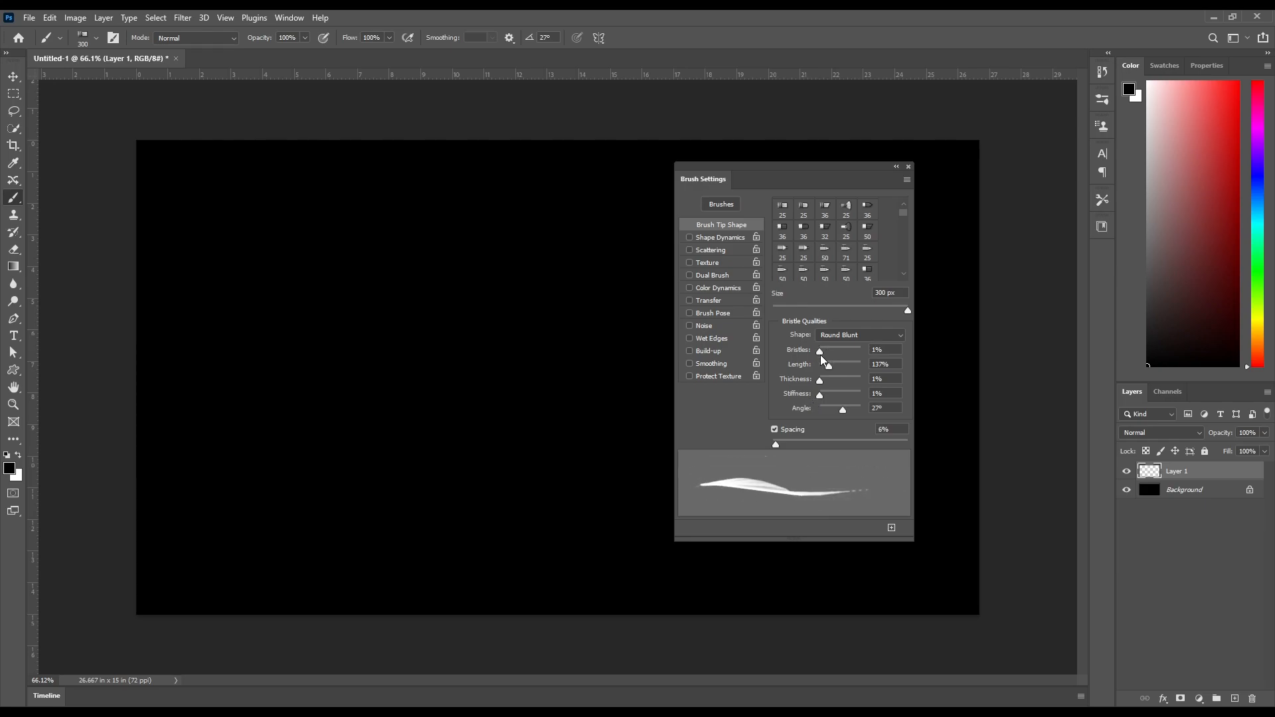
drag(821, 363, 831, 363)
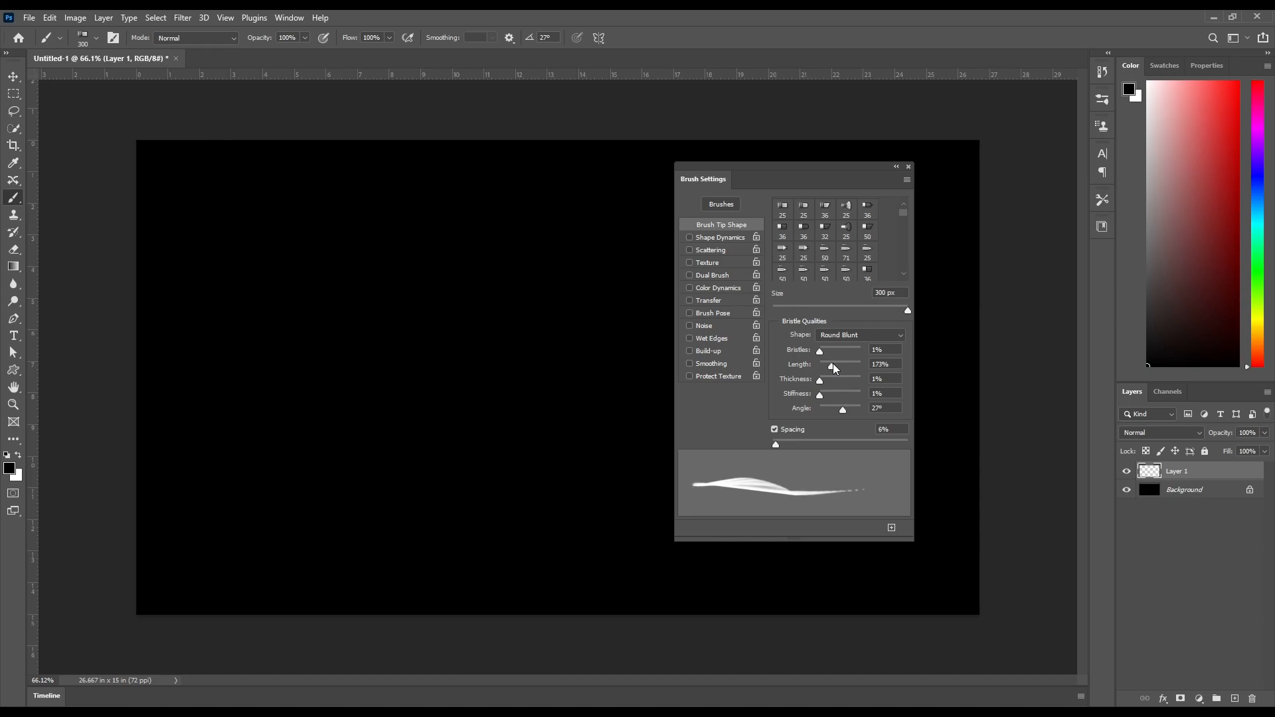
drag(829, 365, 822, 365)
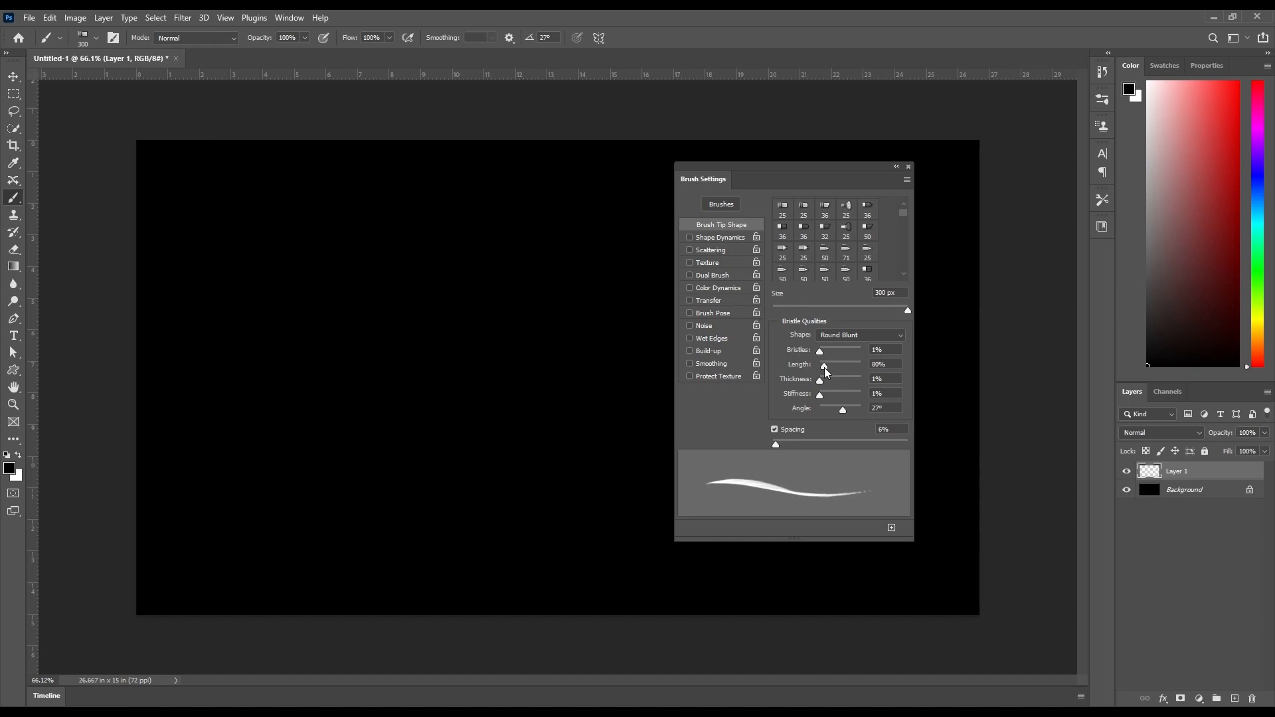
drag(823, 363, 820, 365)
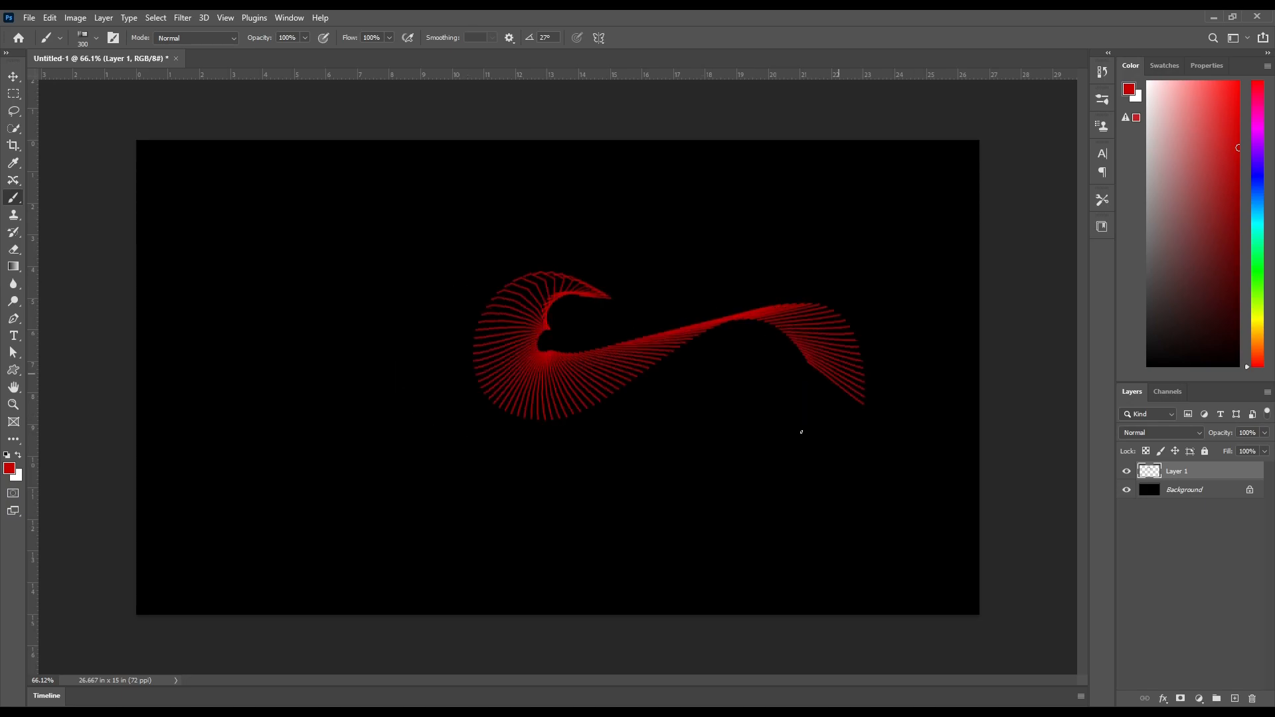
Step: Drag a red bristle stroke looping around the canvas centre on Layer 1
drag(801, 431, 455, 550)
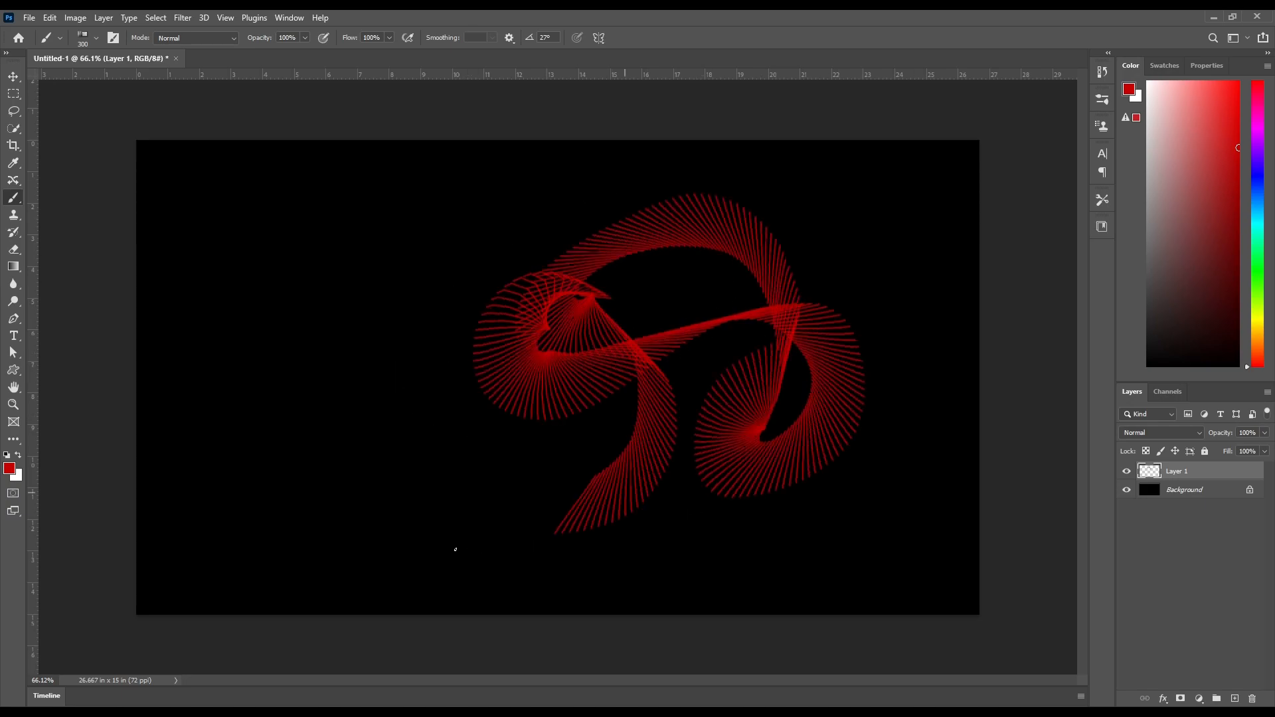